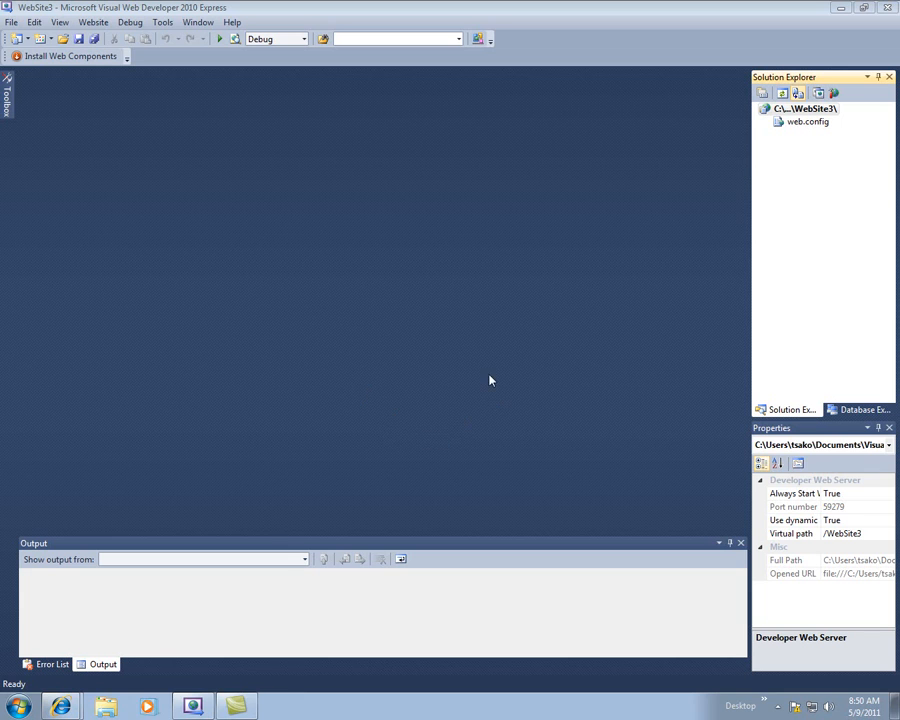
mouse_move(796, 116)
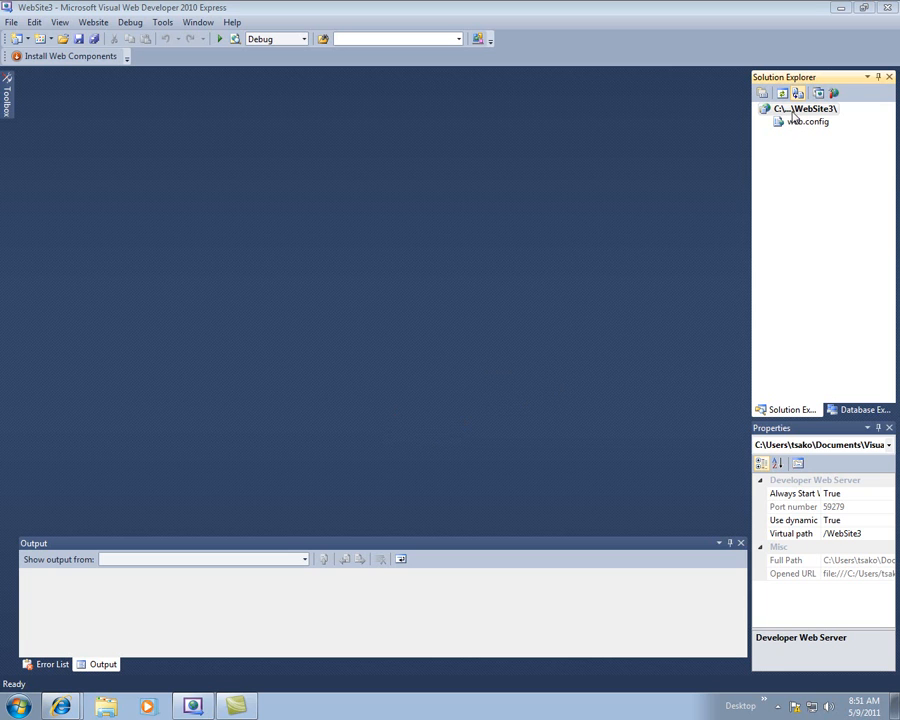
Bring up the WebSite3 node's context menu in Solution Explorer
right_click(804, 108)
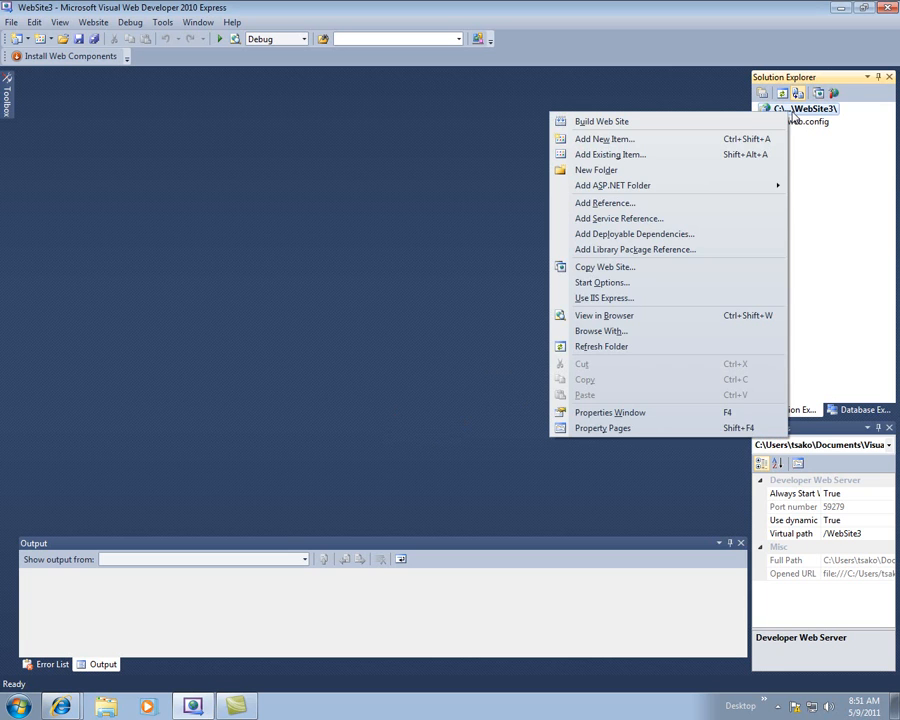
mouse_move(788, 116)
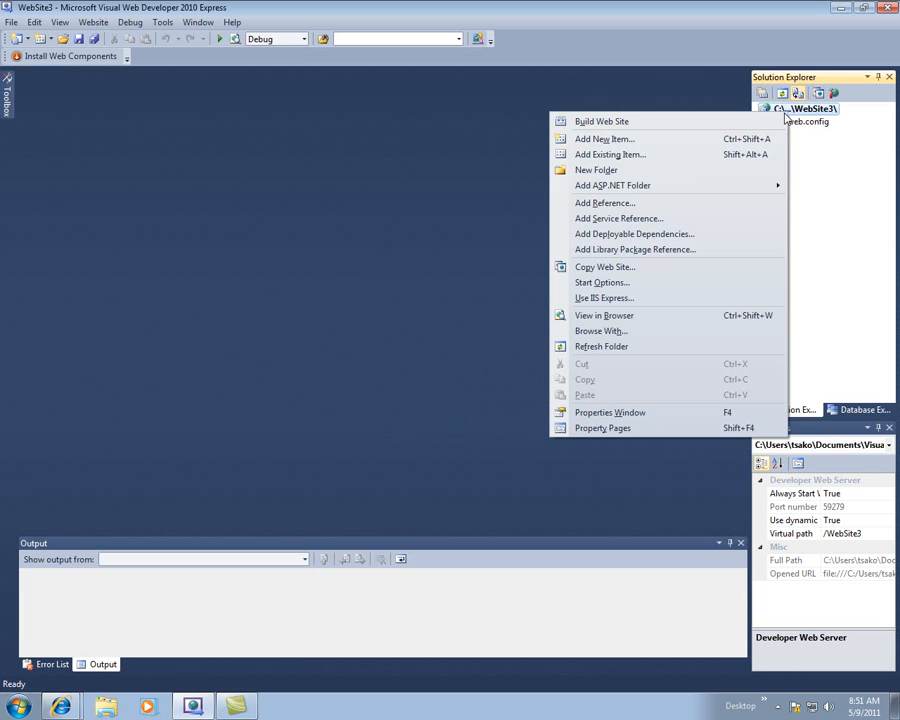
mouse_move(812, 56)
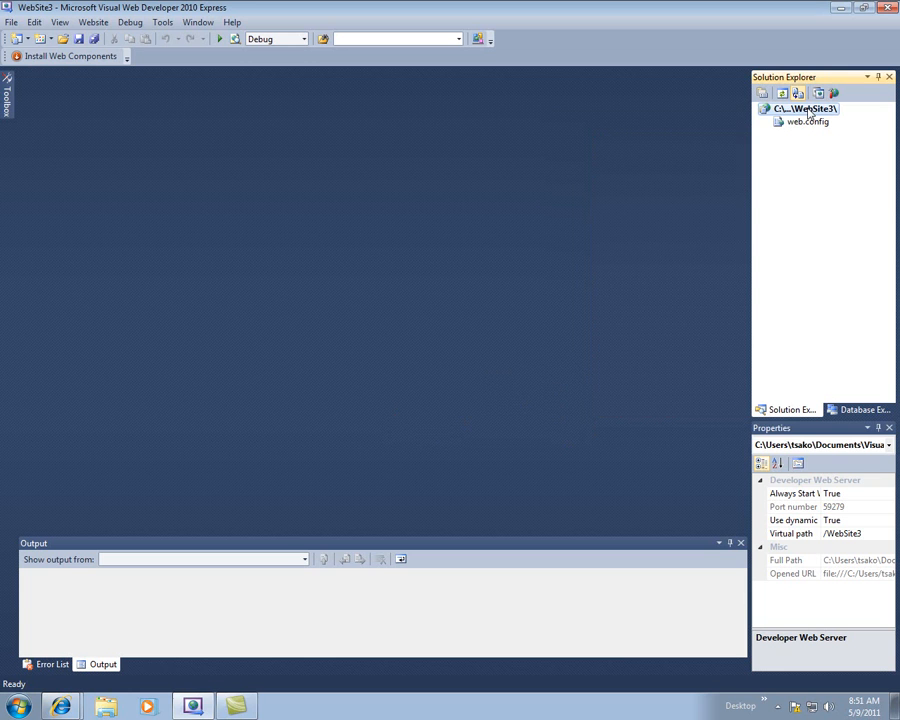
right_click(804, 108)
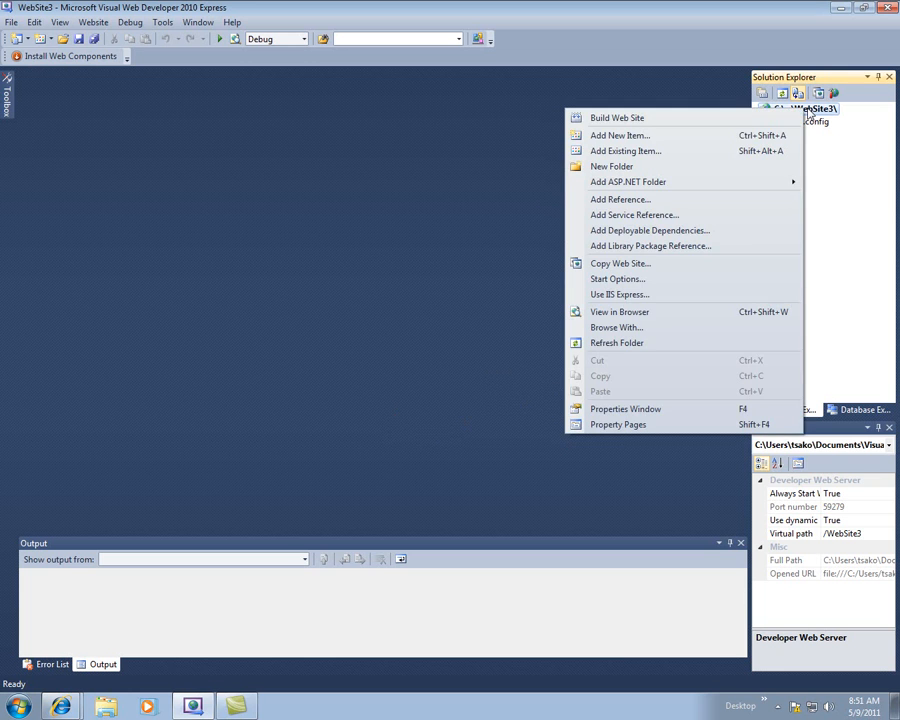
Choose Add New Item and pick the Master Page template named MasterPage.master
click(620, 136)
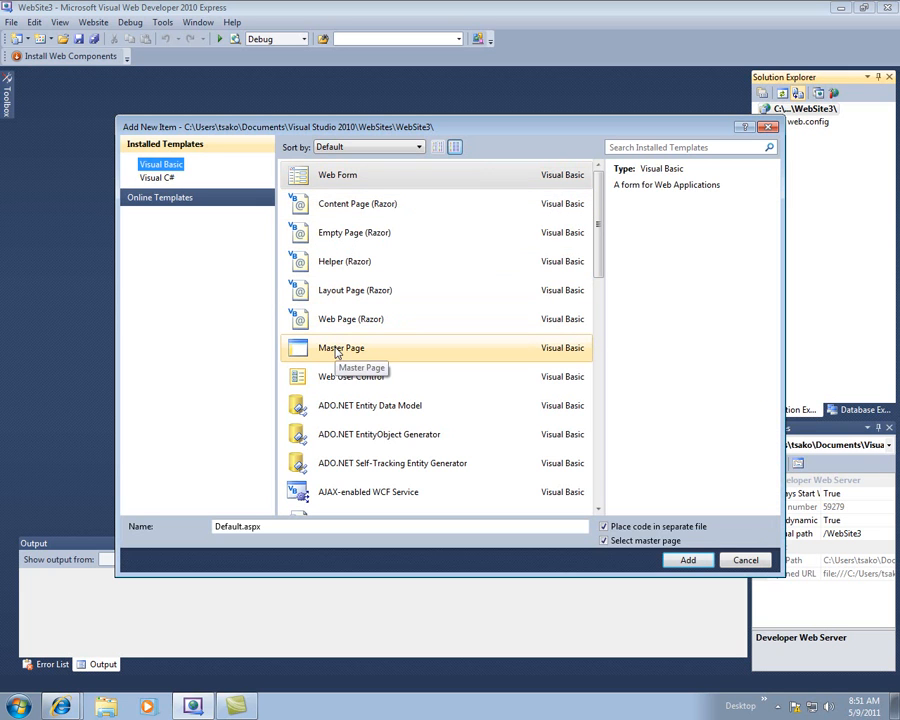
click(340, 348)
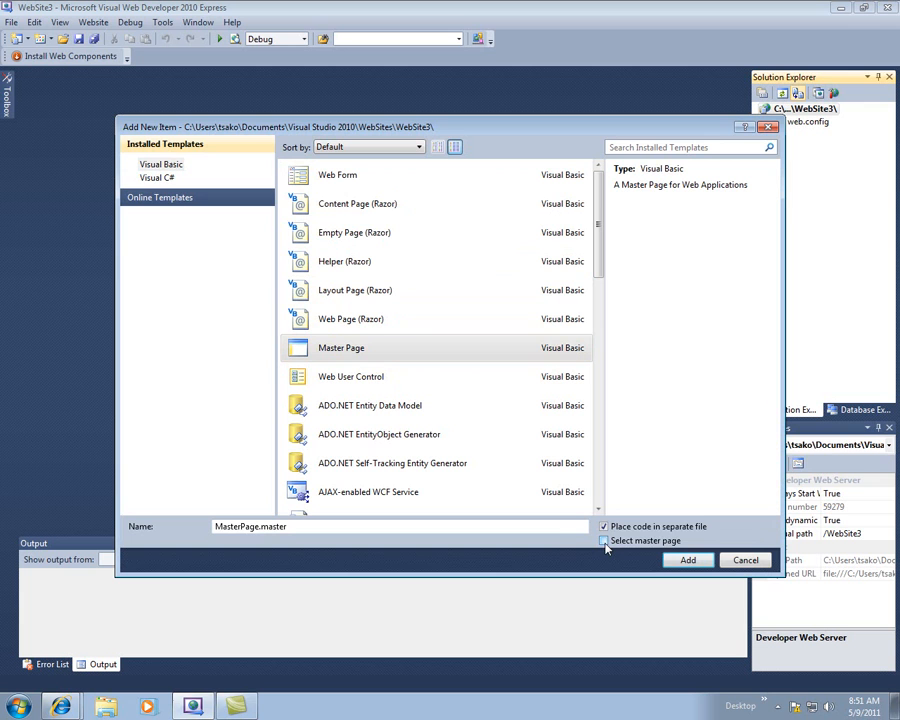
click(604, 540)
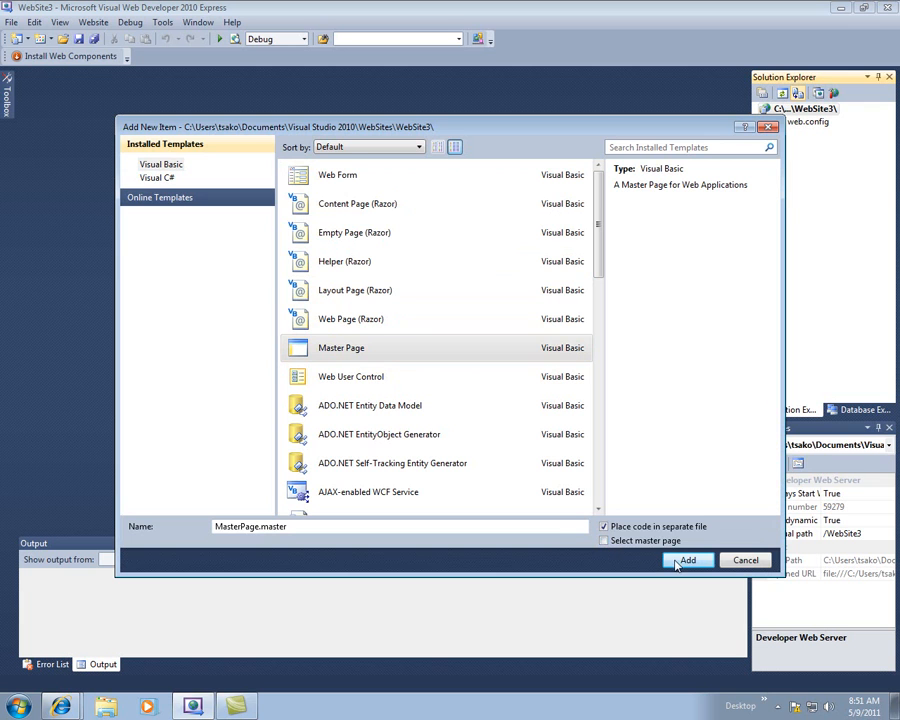
Add MasterPage.master to WebSite3 and place the cursor above its ContentPlaceHolder markup
click(688, 560)
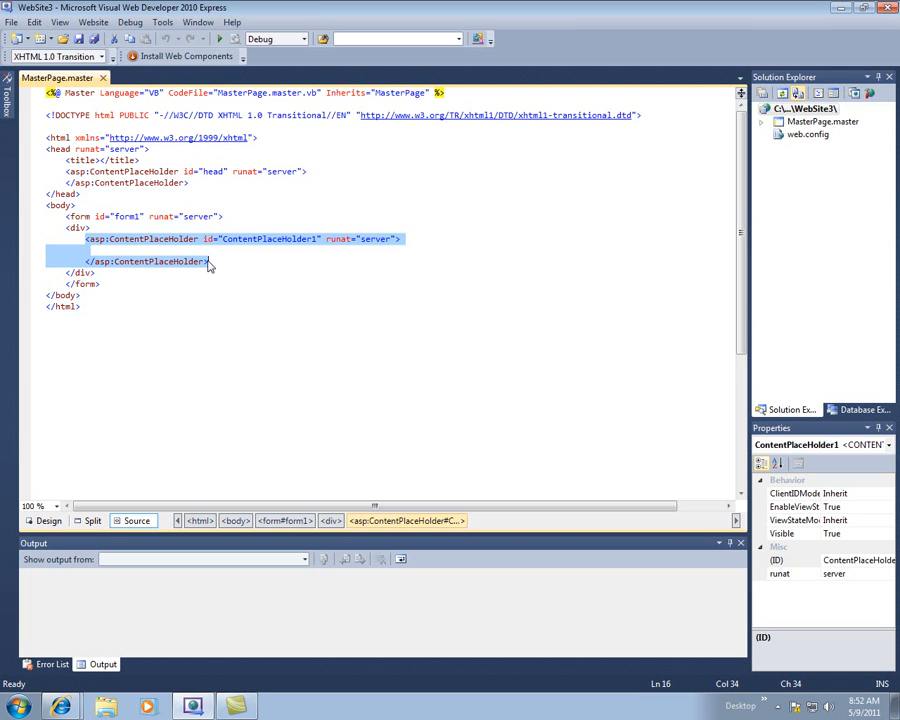
mouse_move(210, 264)
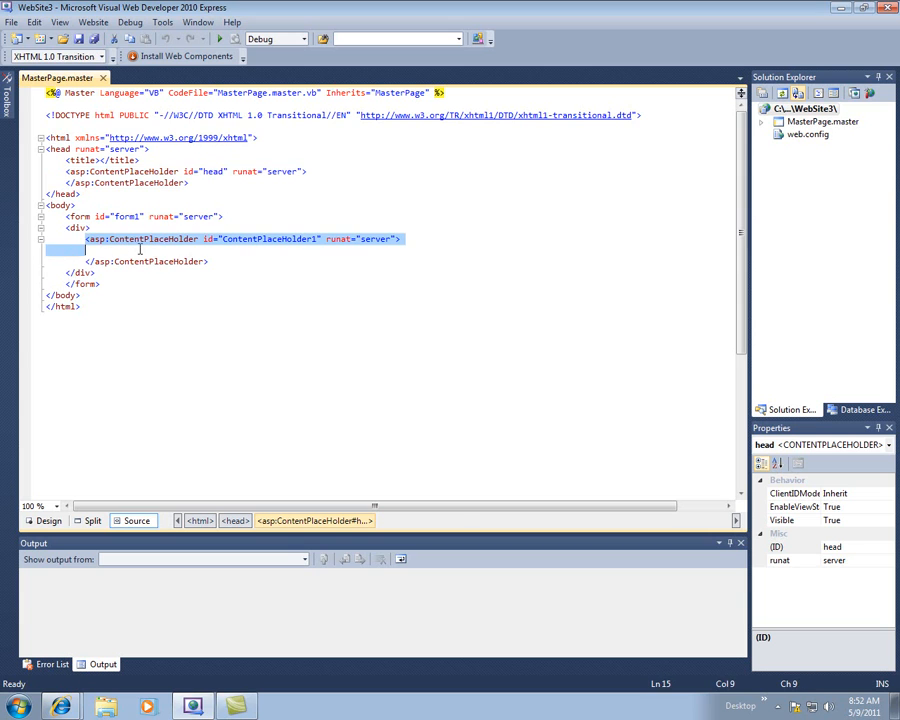
click(150, 260)
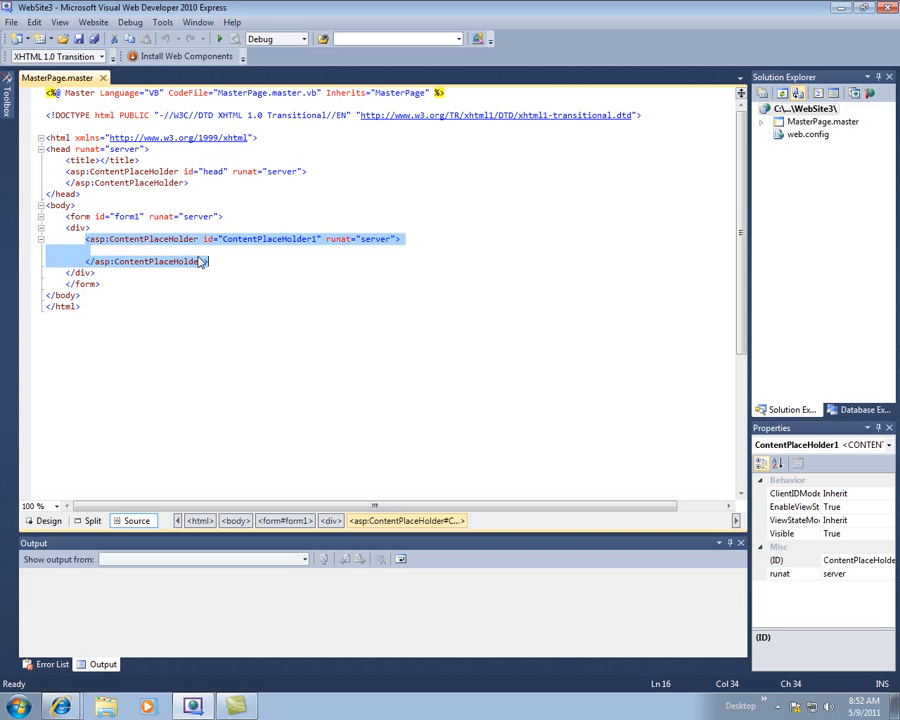
mouse_move(184, 248)
text(This is t)
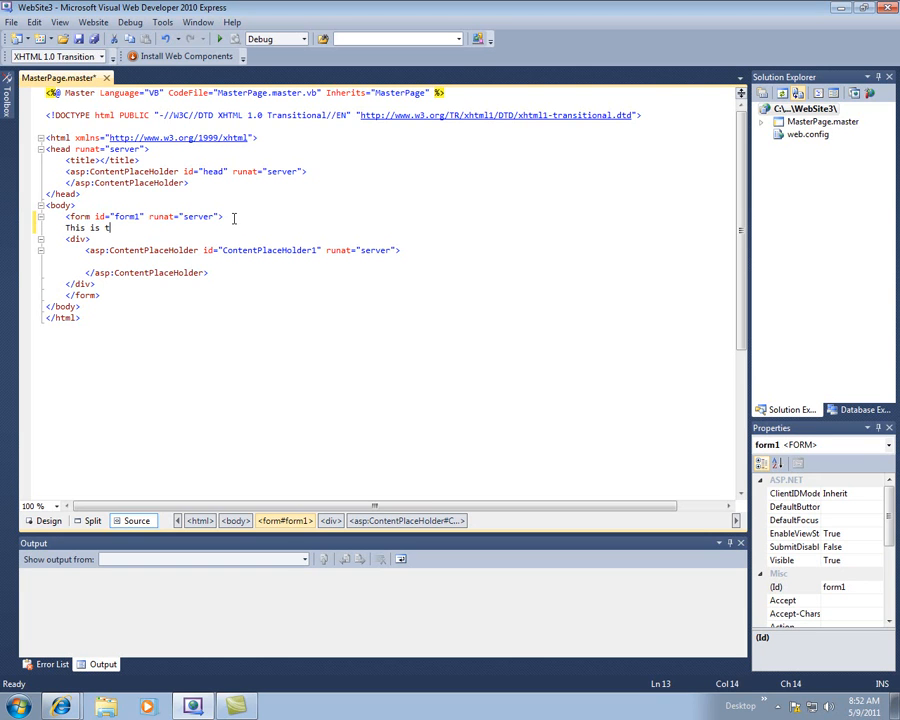
Enter 'This is the new page heading' in the form, select it, and view it in Design
text(he n)
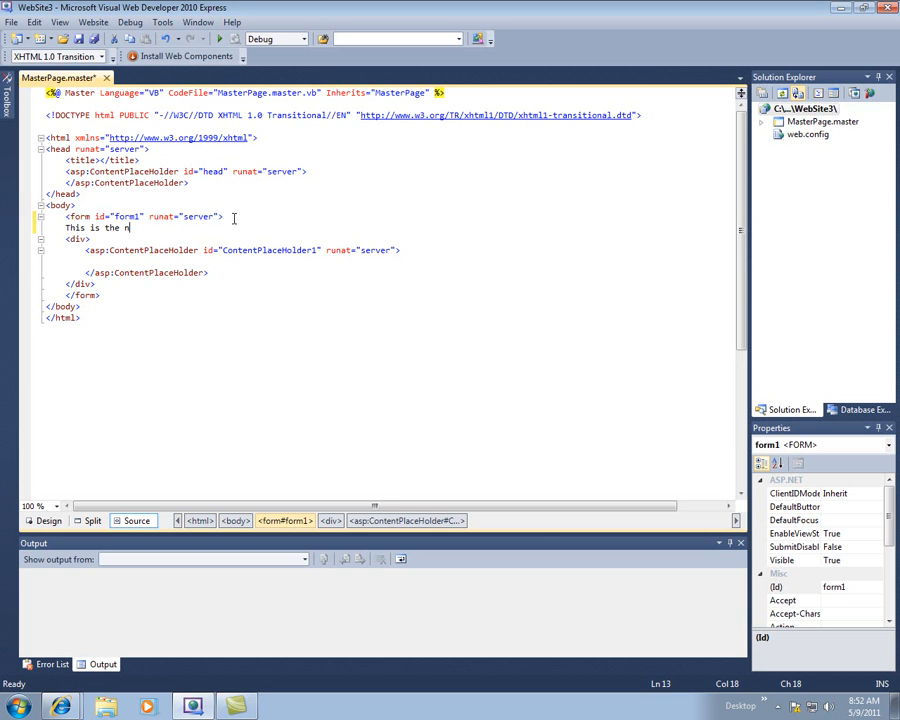
text(ew page heading)
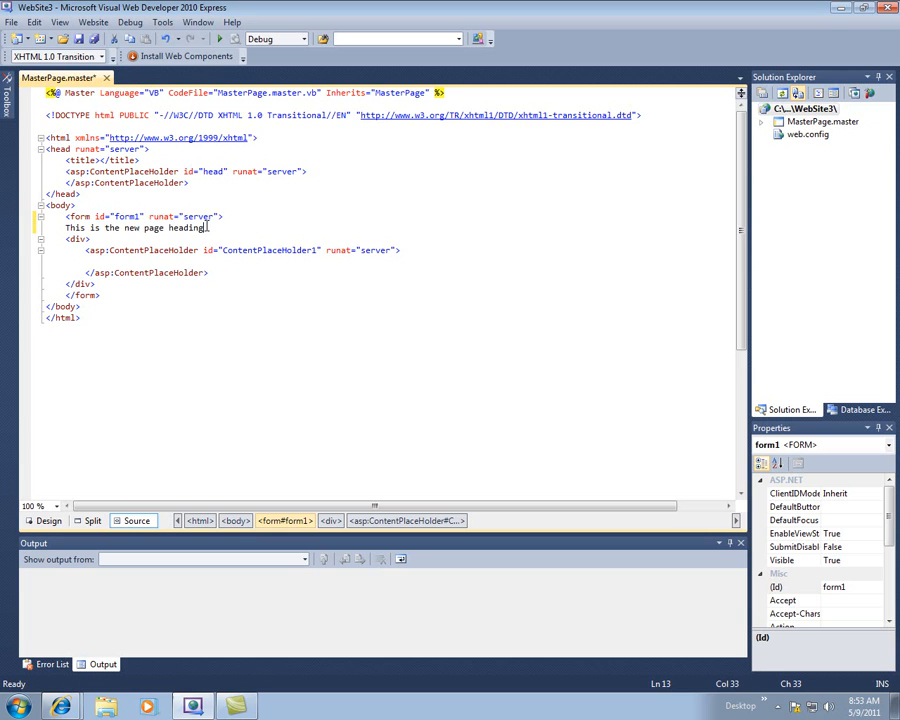
drag(204, 228, 72, 228)
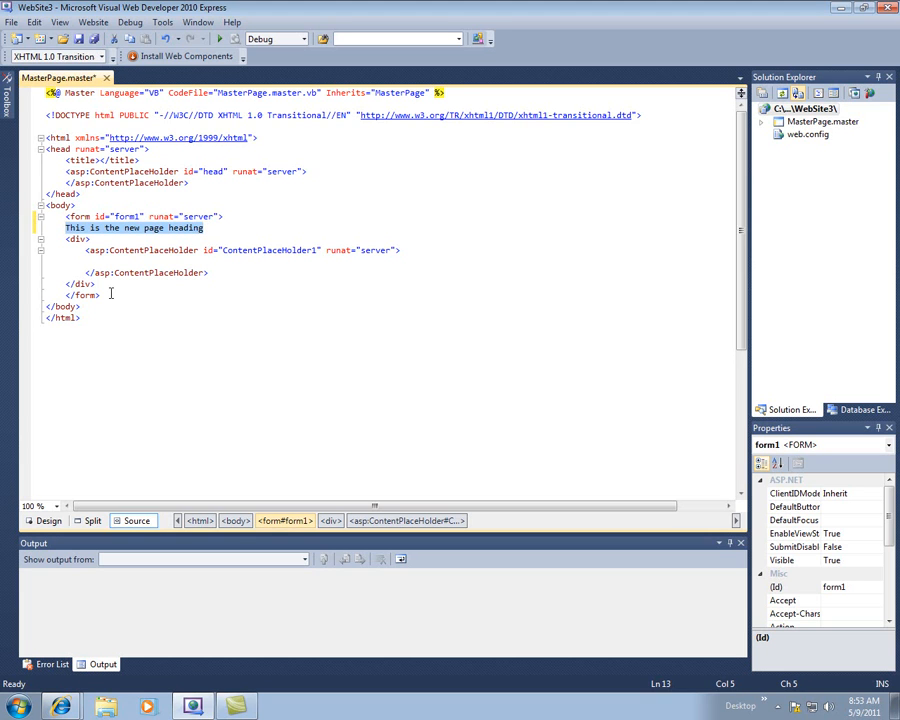
click(48, 520)
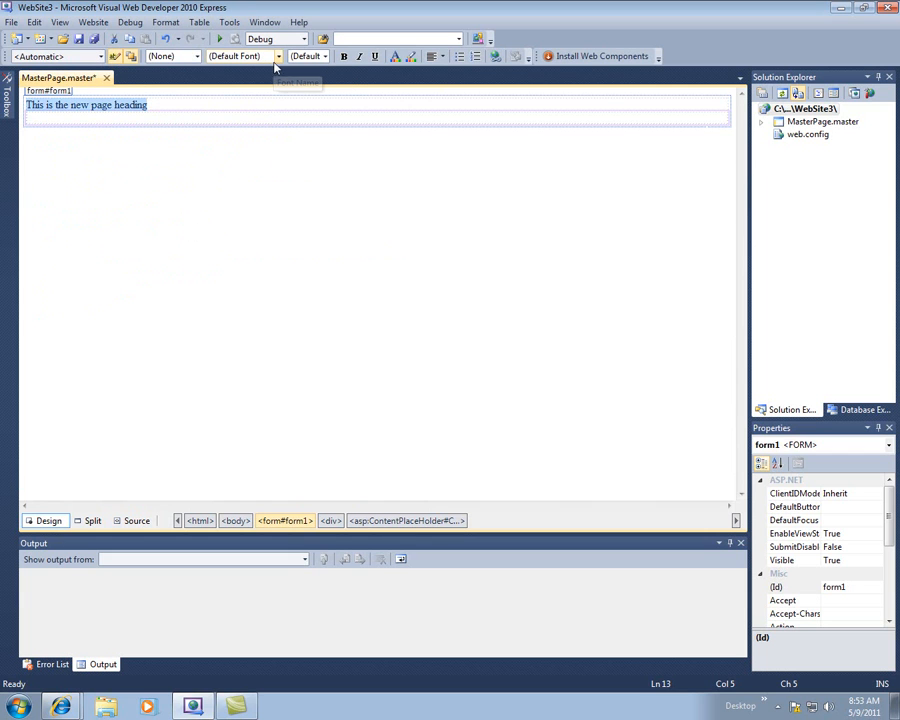
Format the heading as Arial, Helvetica in green at a large size and save MasterPage.master
click(276, 56)
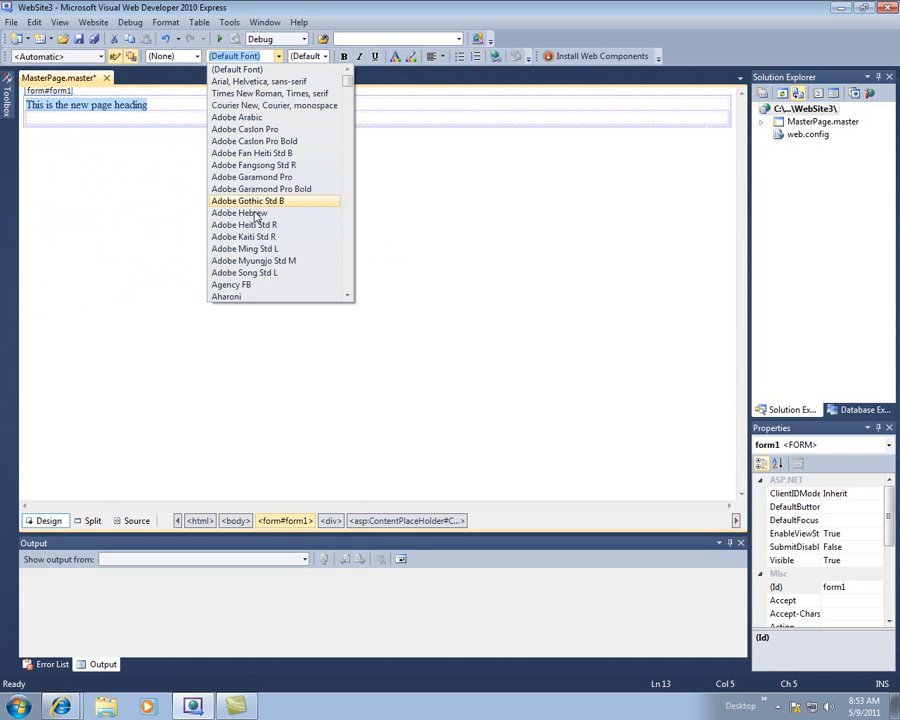
mouse_move(252, 152)
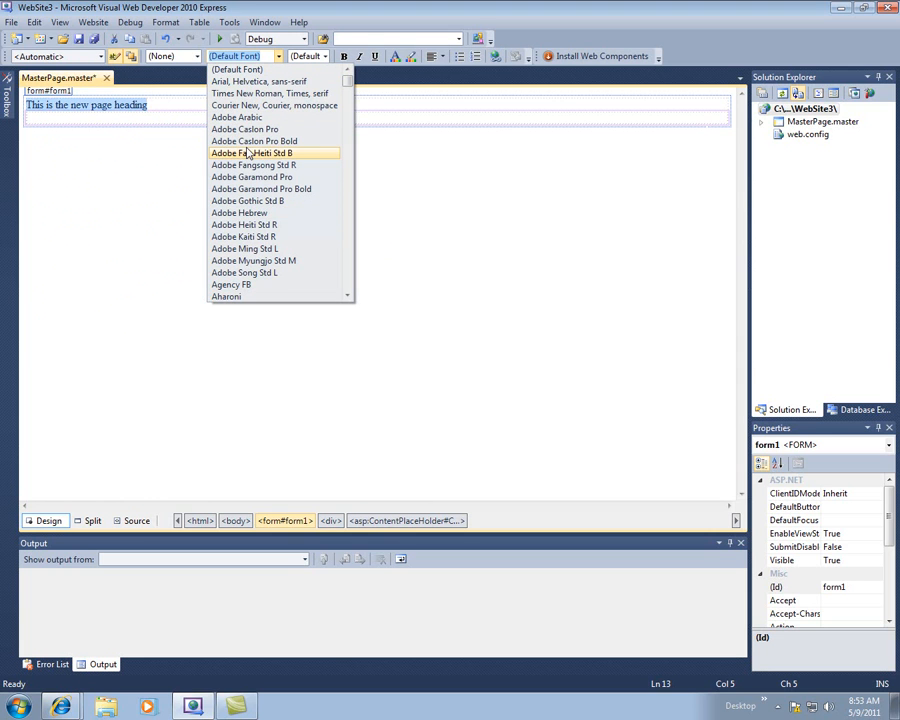
click(258, 80)
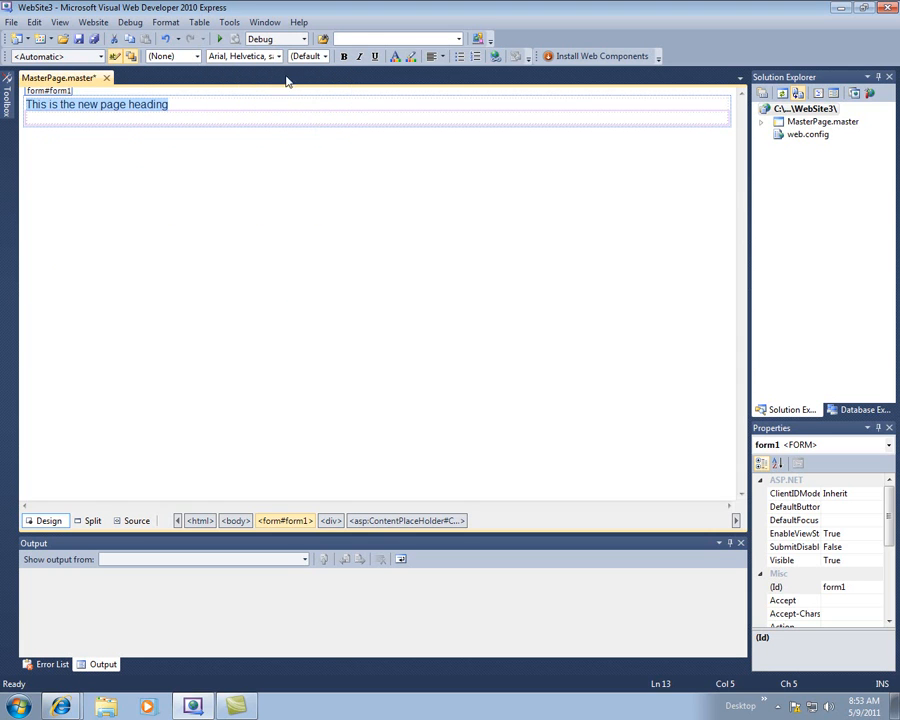
click(404, 56)
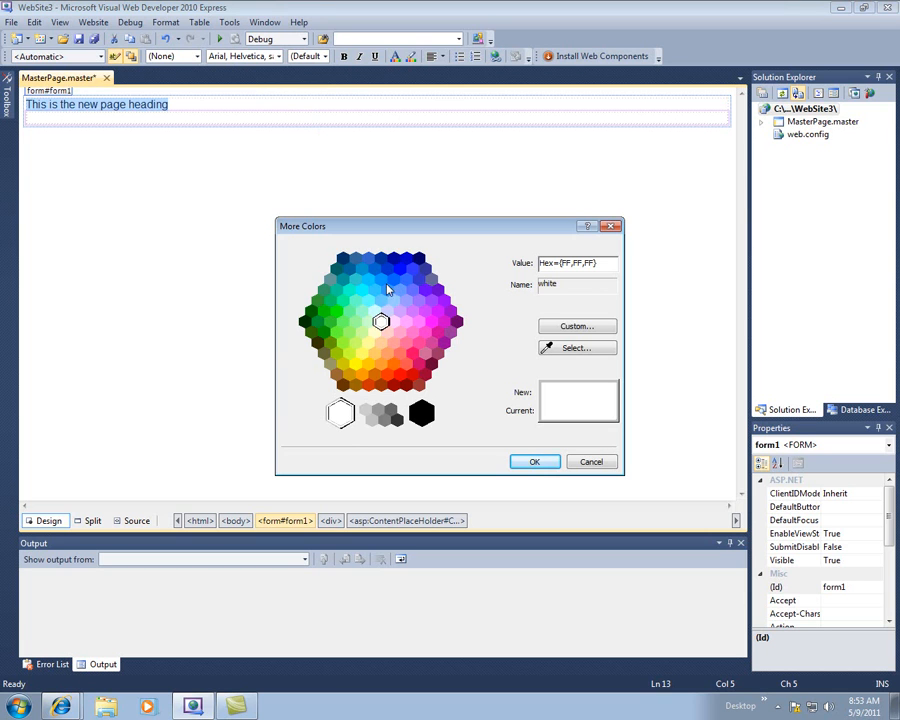
click(318, 320)
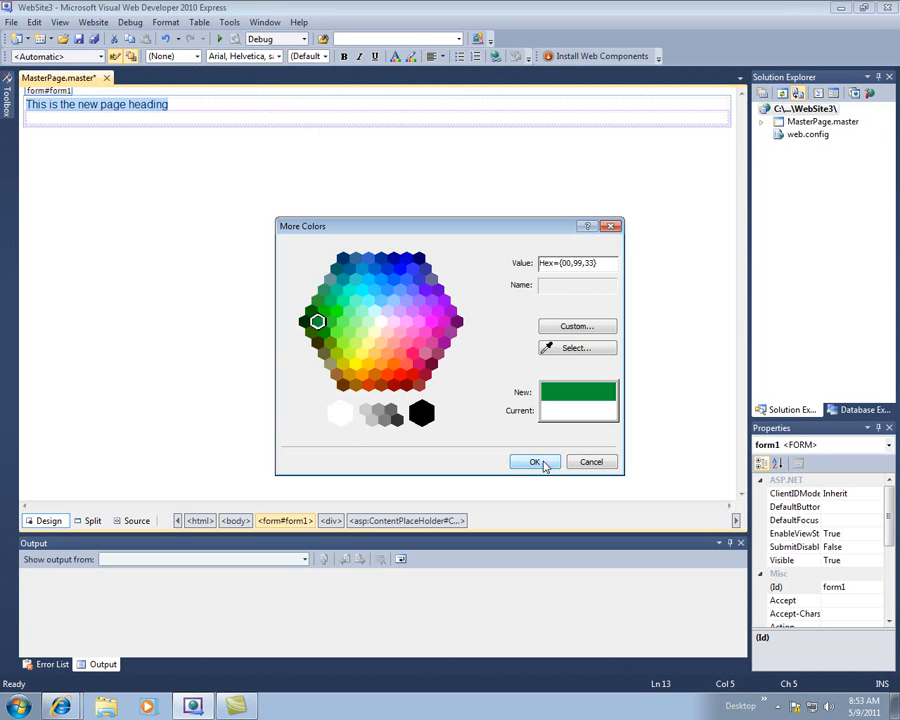
click(536, 460)
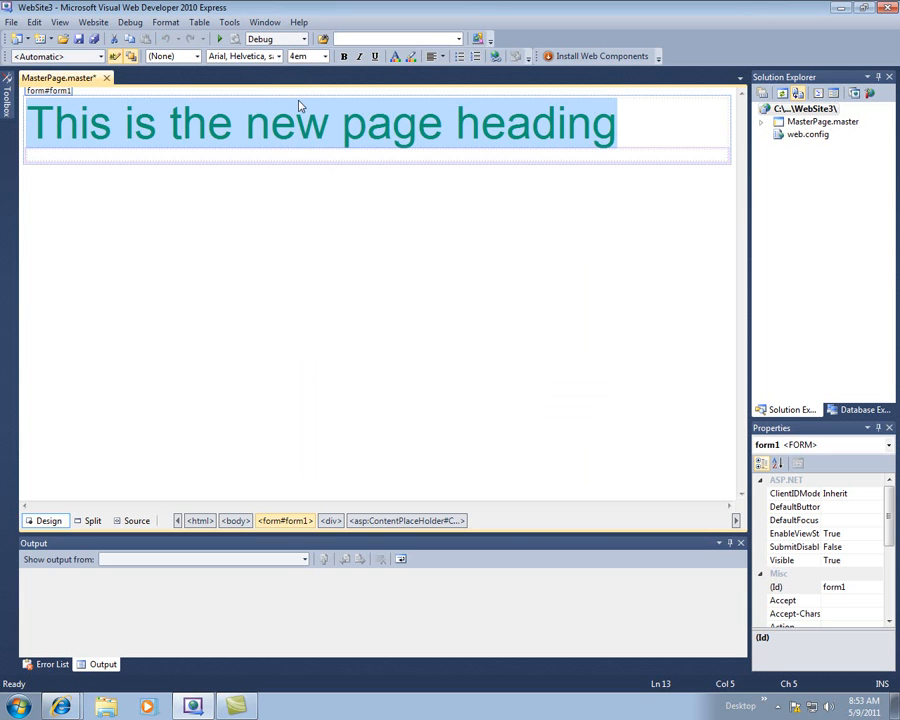
mouse_move(238, 140)
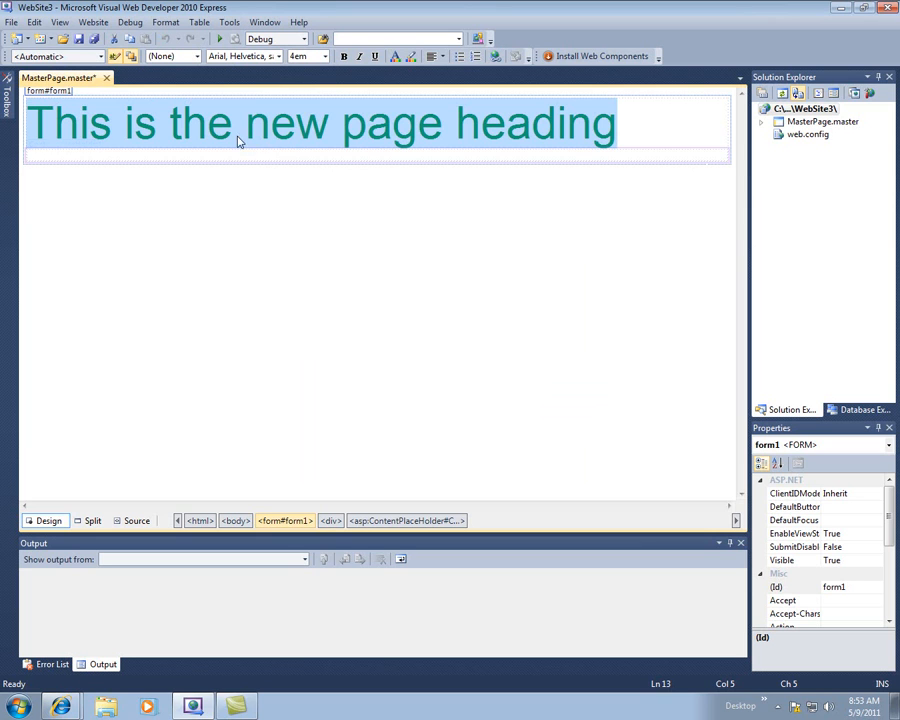
mouse_move(292, 148)
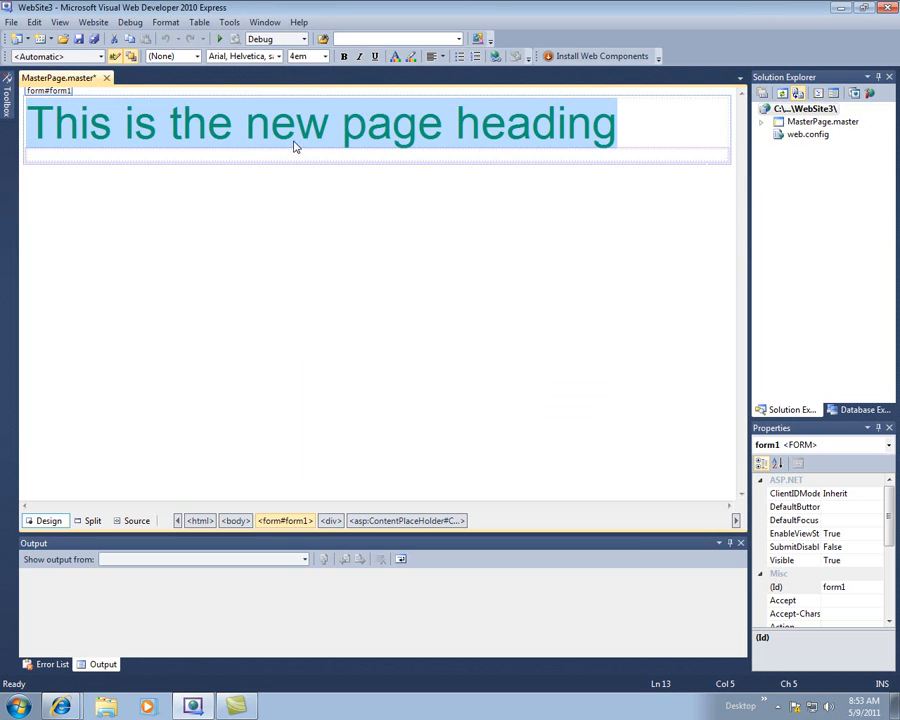
mouse_move(250, 148)
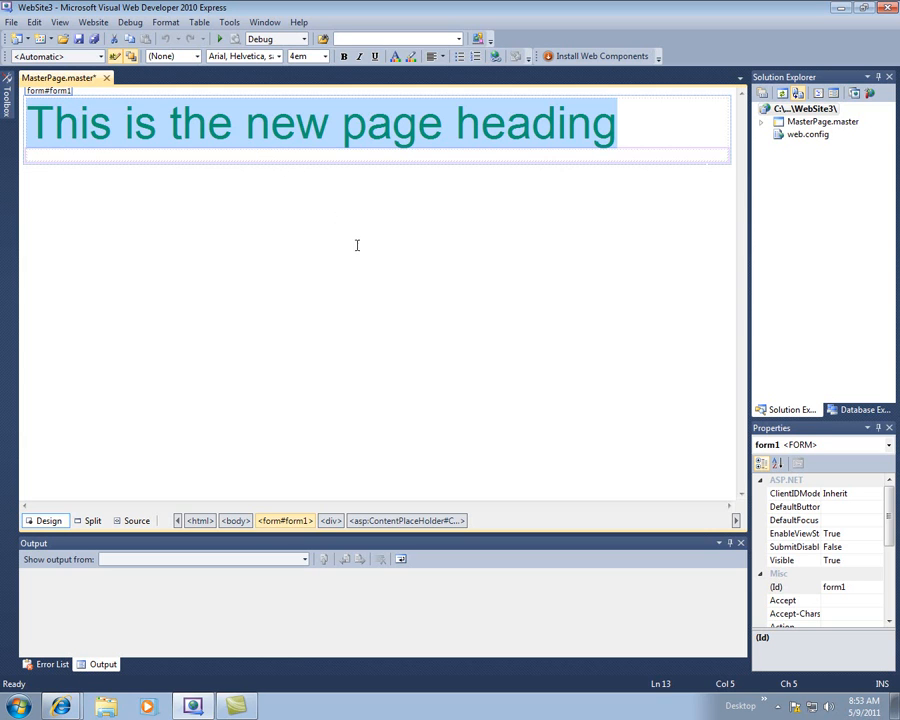
mouse_move(582, 190)
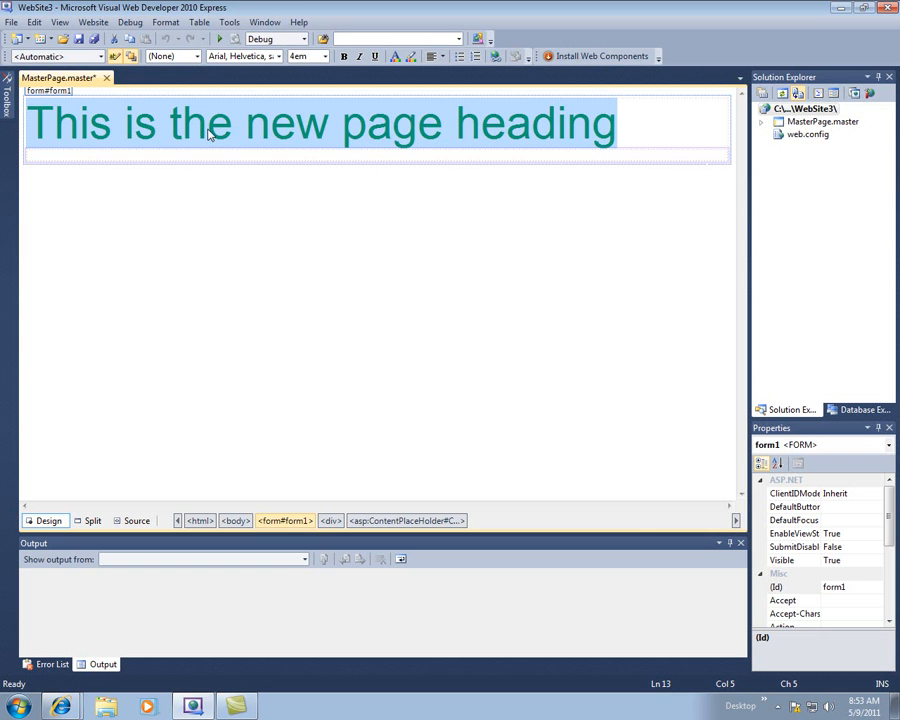
click(80, 38)
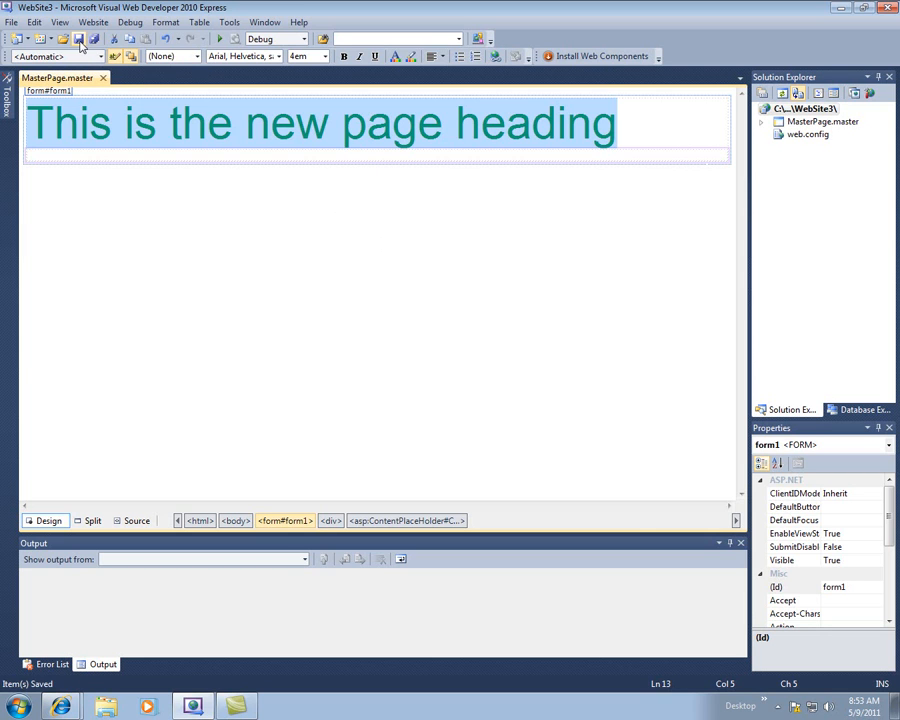
Add a Web Form Default.aspx with Select master page ticked, using MasterPage.master
right_click(812, 108)
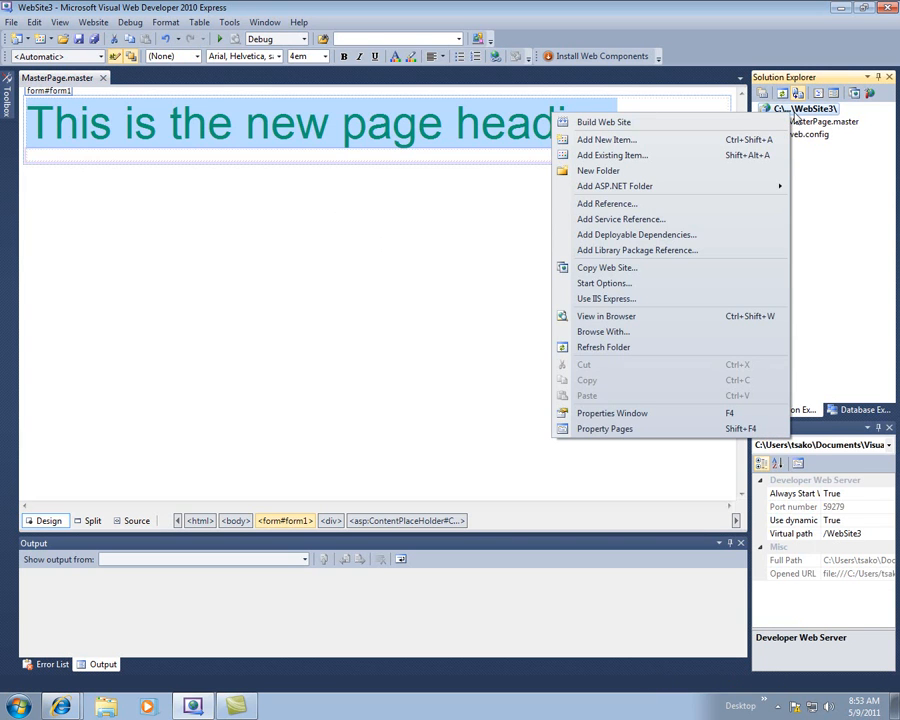
click(606, 140)
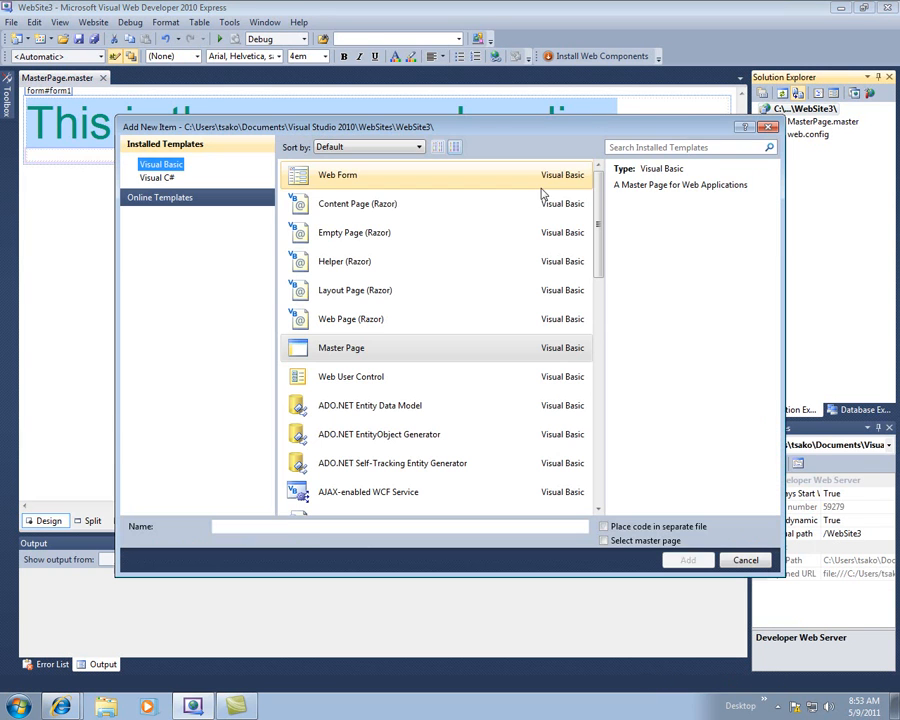
click(336, 174)
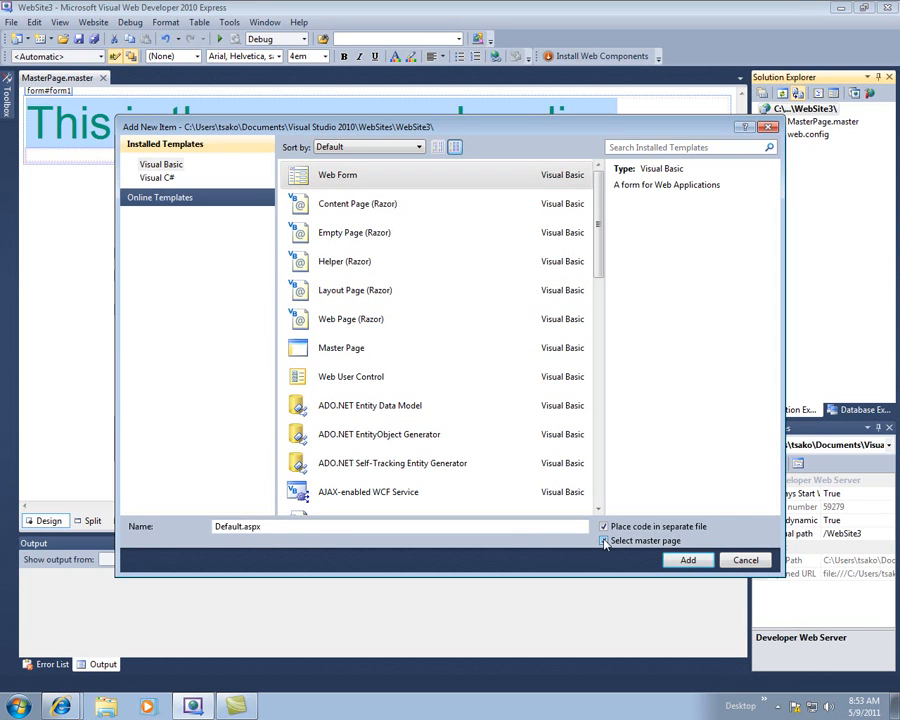
click(604, 540)
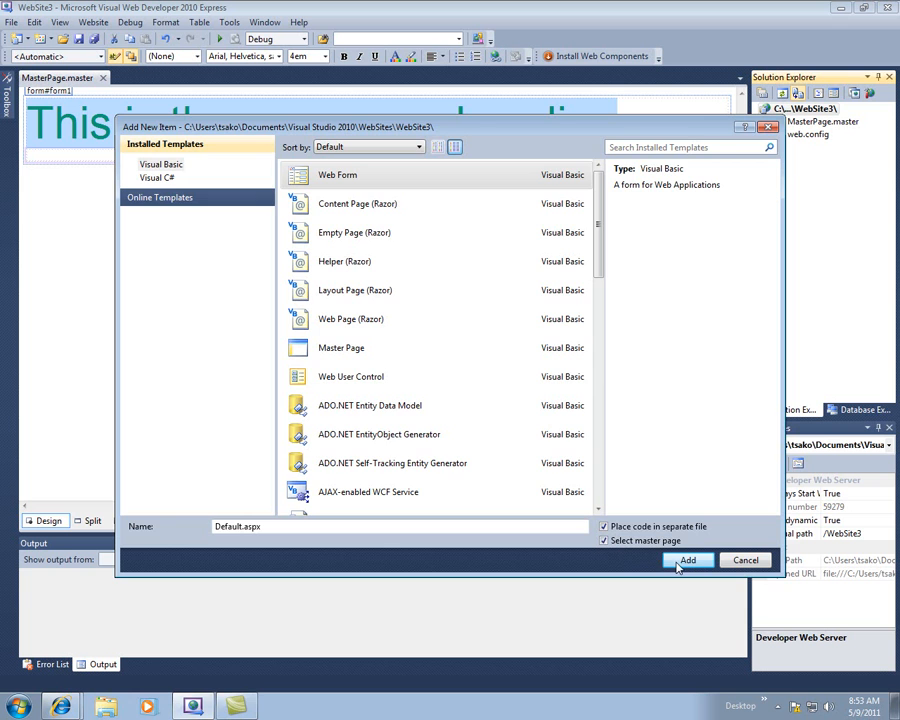
click(688, 560)
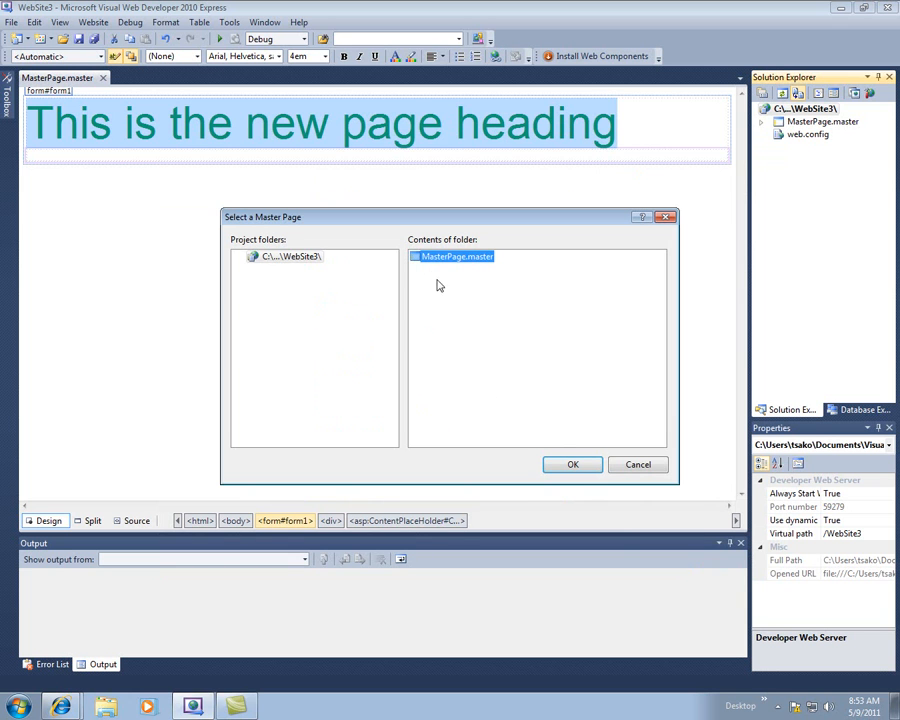
click(572, 464)
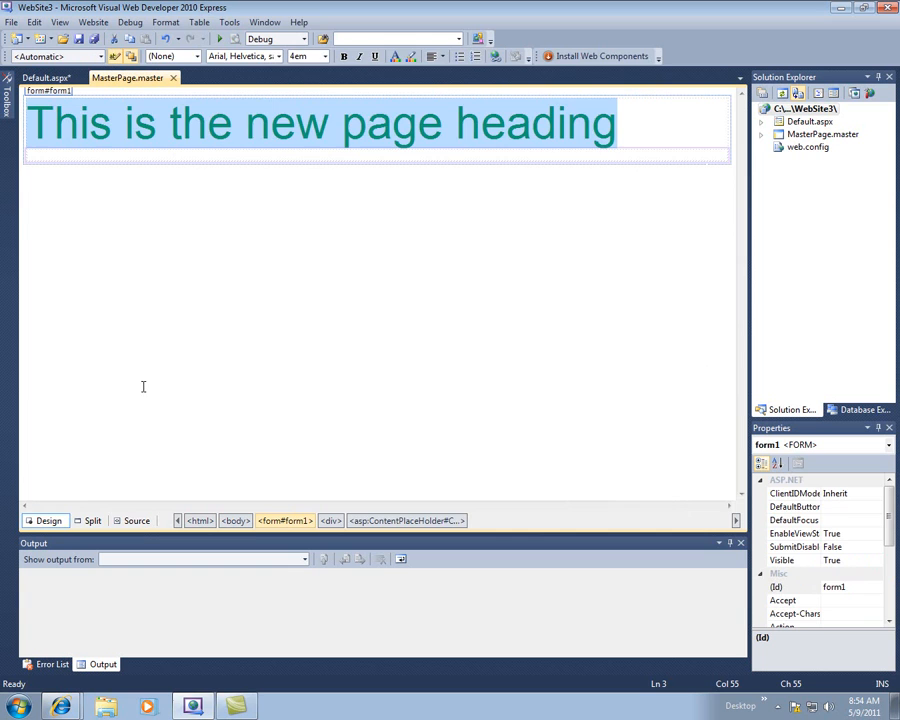
Compare MasterPage.master's source with Default.aspx and place the cursor in its ContentPlaceHolder1 region
click(136, 520)
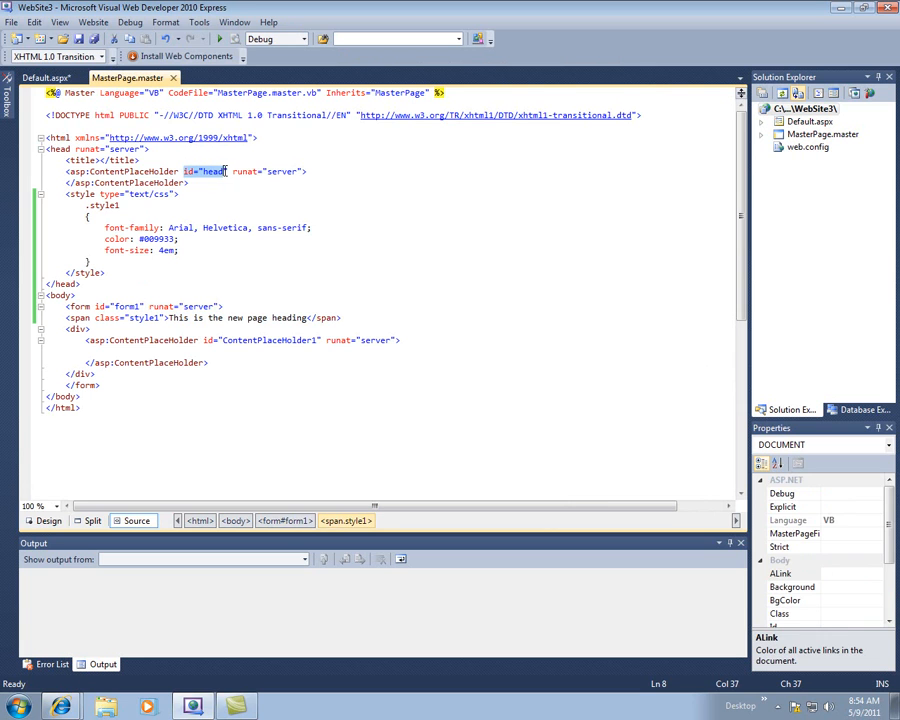
click(44, 78)
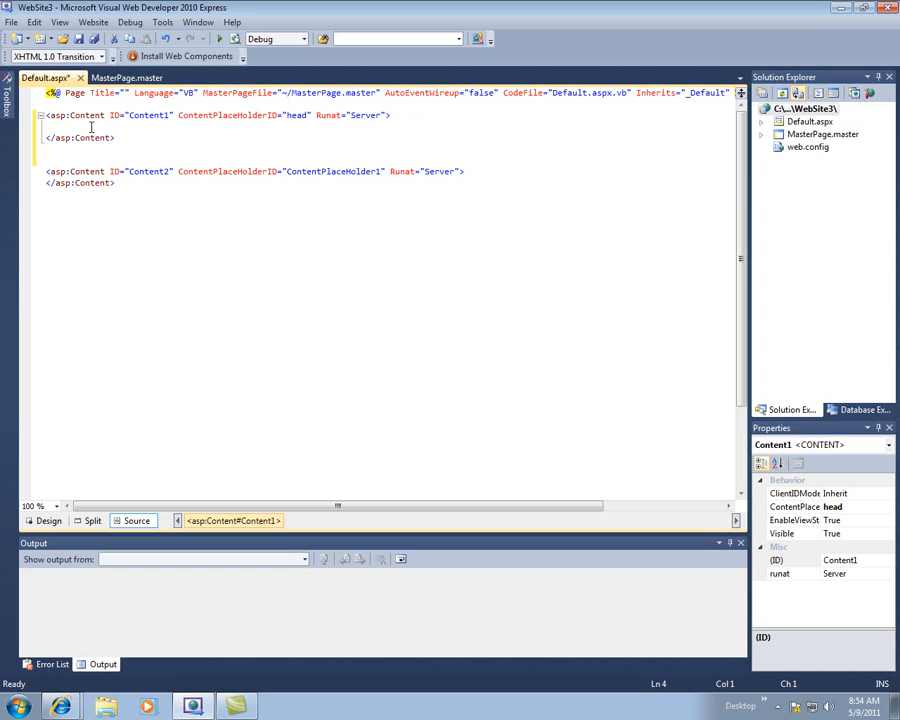
mouse_move(66, 124)
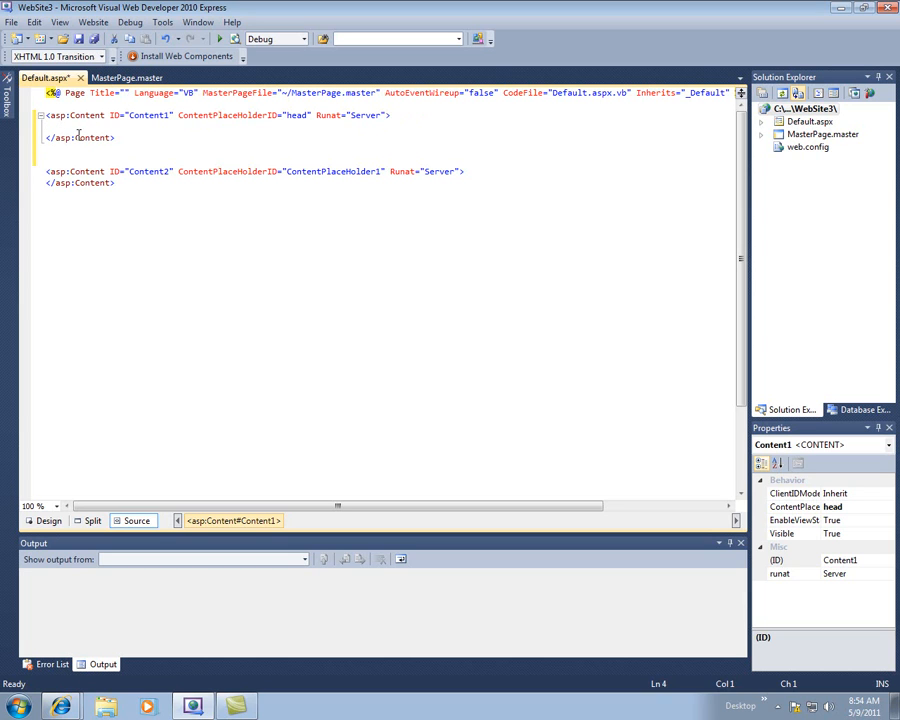
click(128, 76)
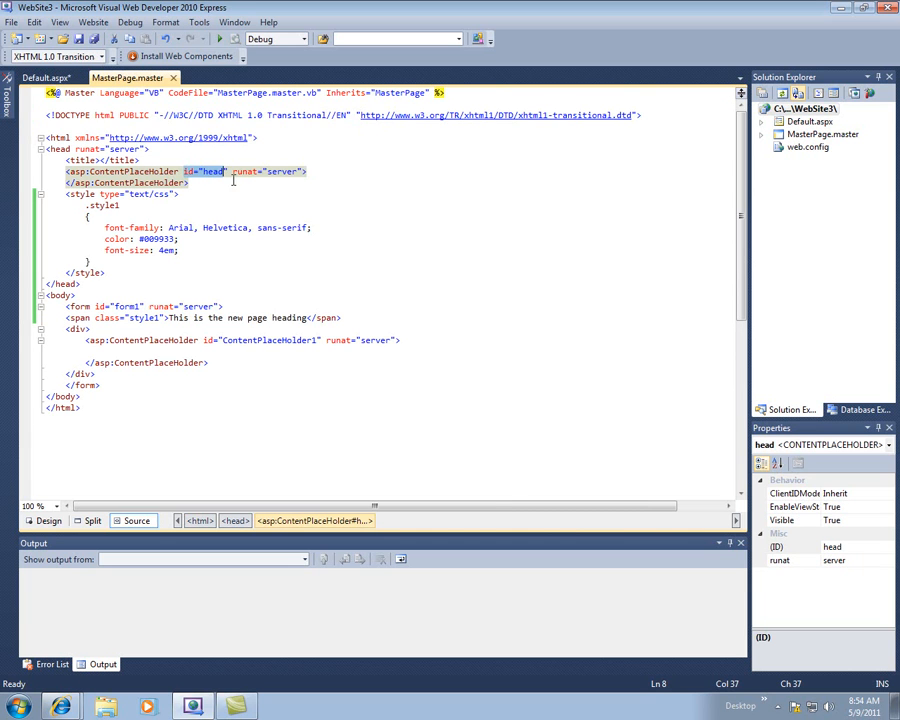
mouse_move(40, 78)
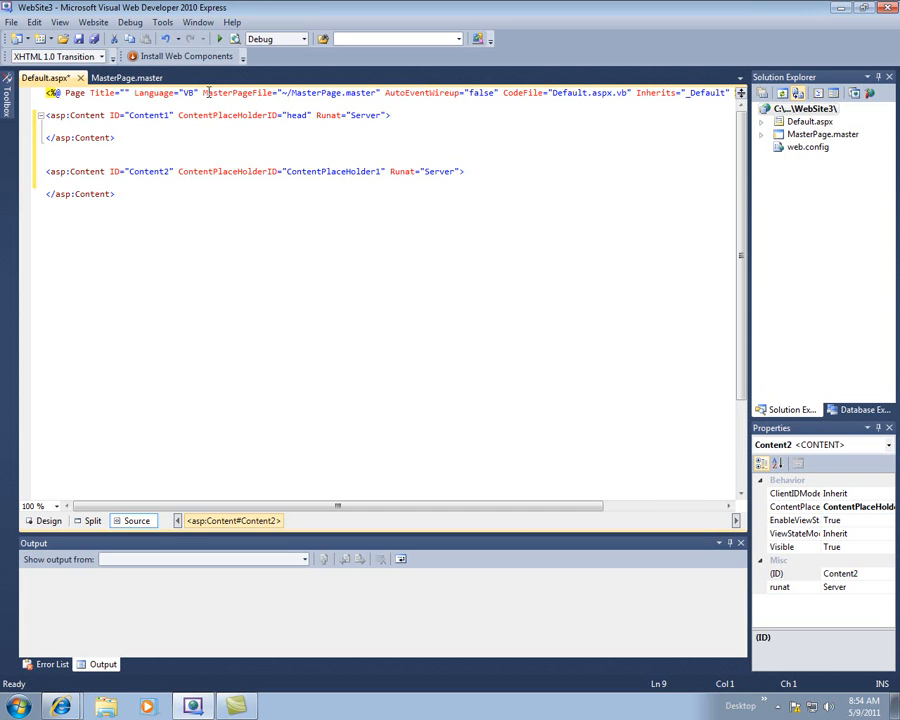
click(128, 76)
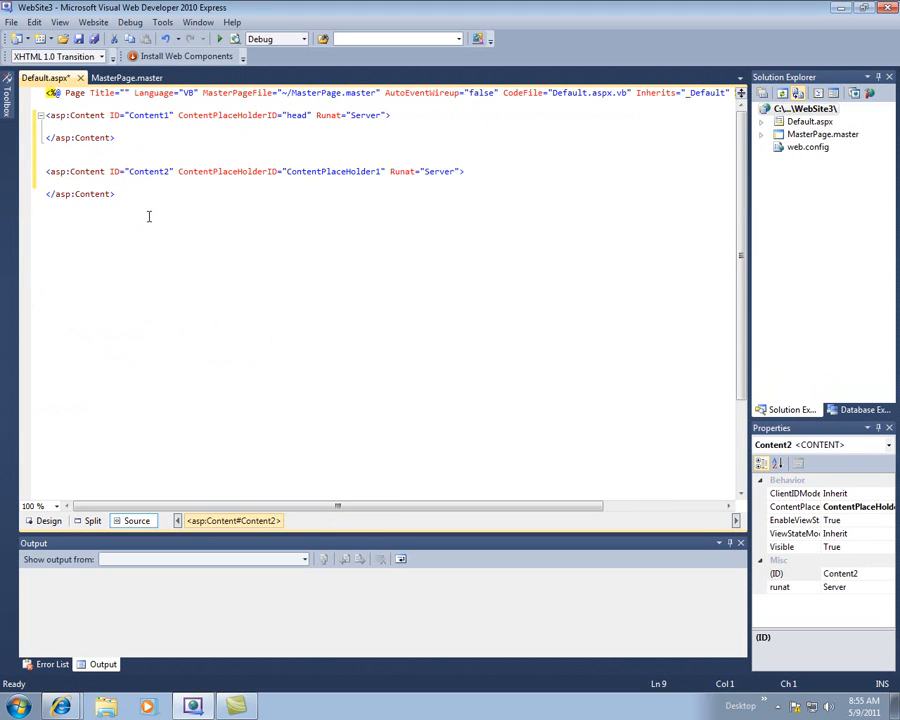
Enter 'This is page content' in Content2, then start a line between the two Content controls
text(This is)
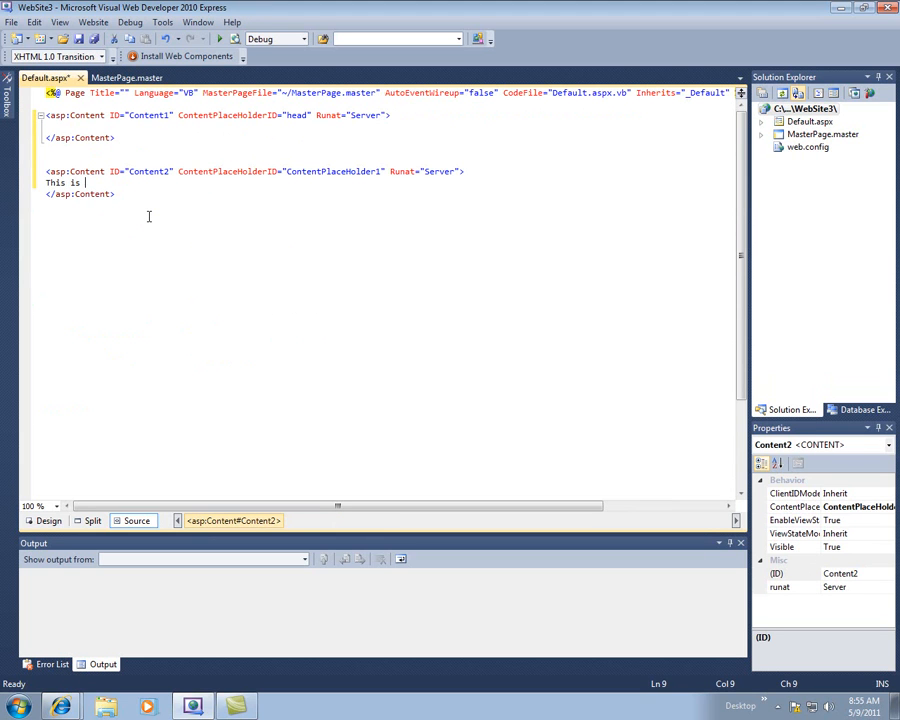
text(page content)
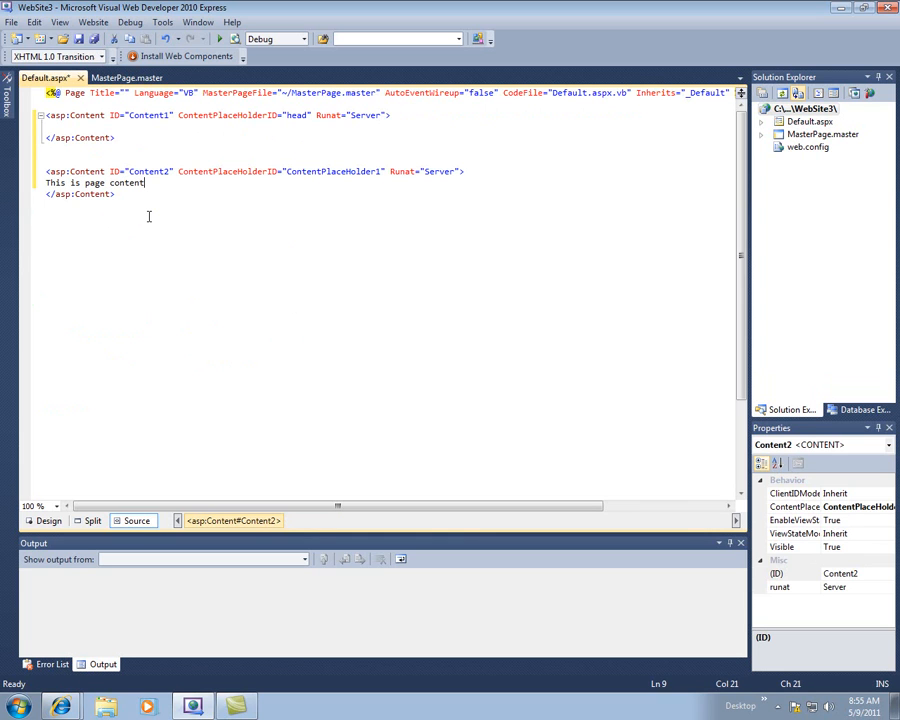
mouse_move(64, 88)
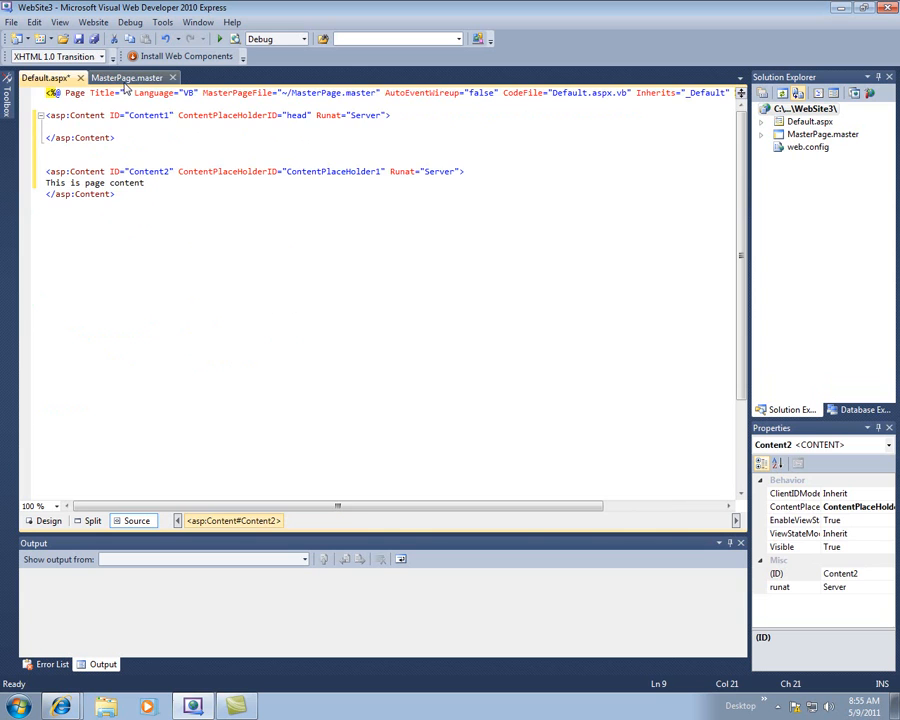
click(128, 76)
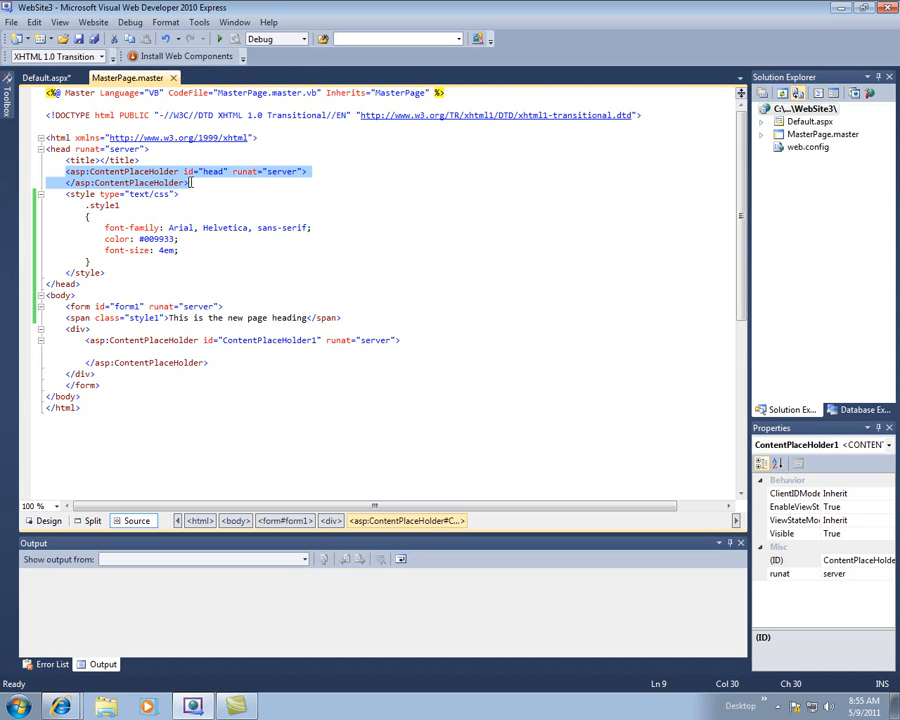
click(176, 182)
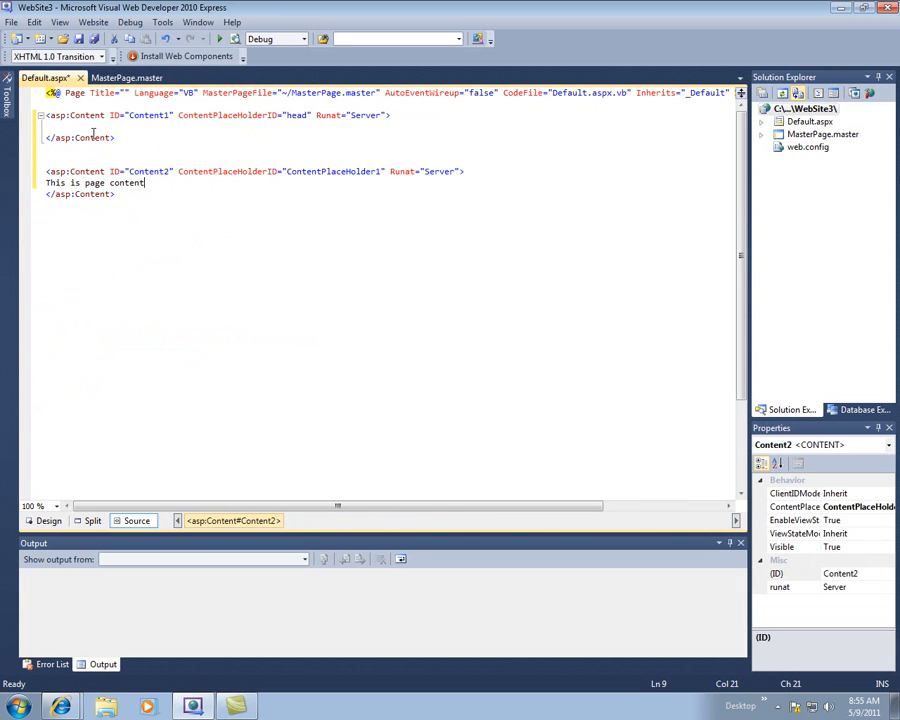
click(76, 126)
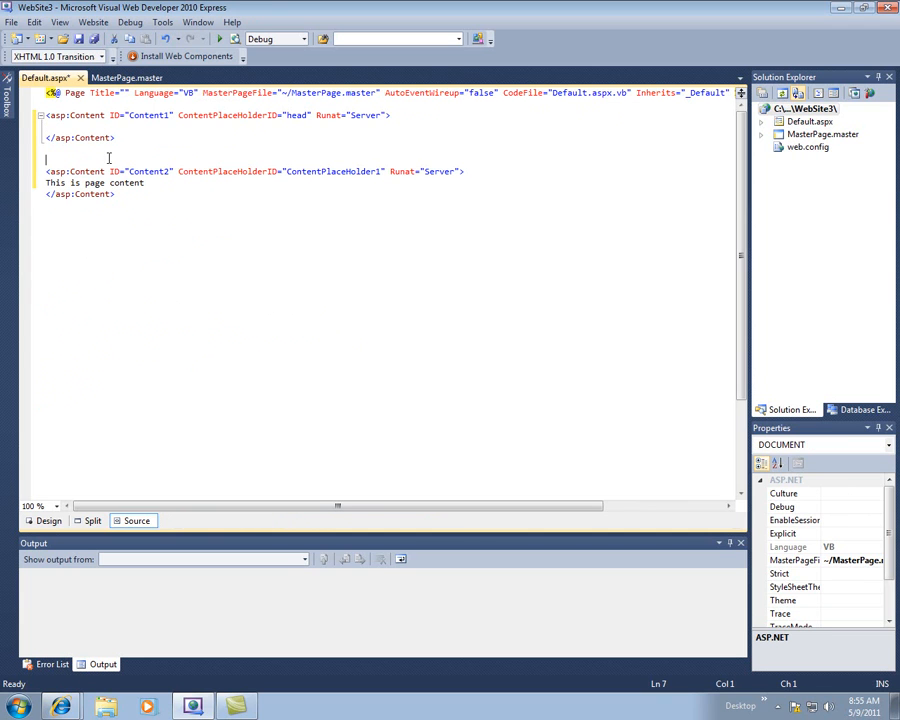
Run with stray text 'sdhksdhf k' outside the Content controls, decline the old build, and jump to the error line
text(sdhksdhf k)
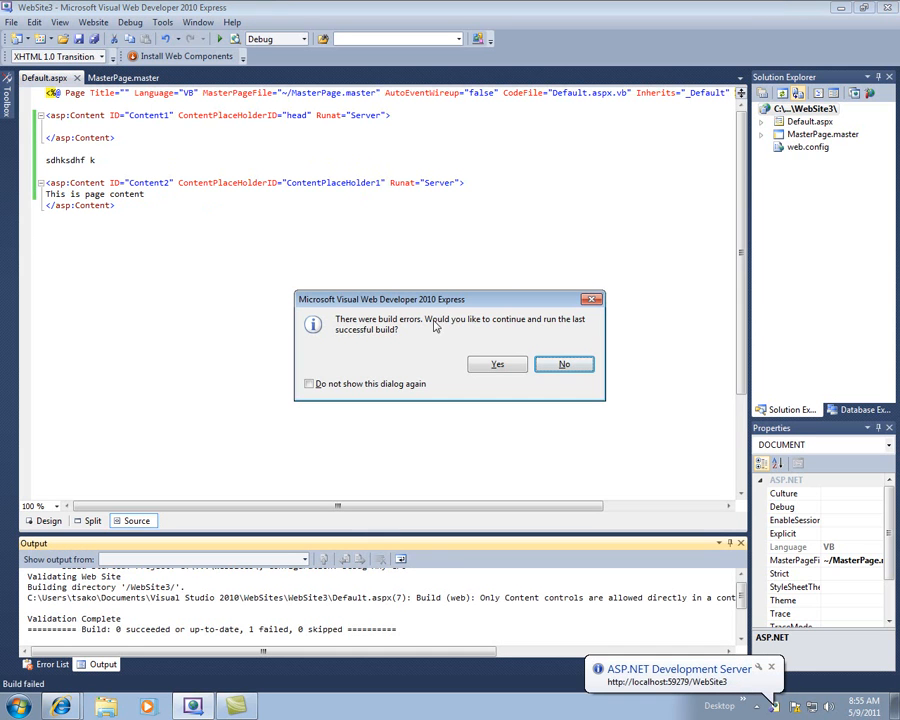
click(564, 364)
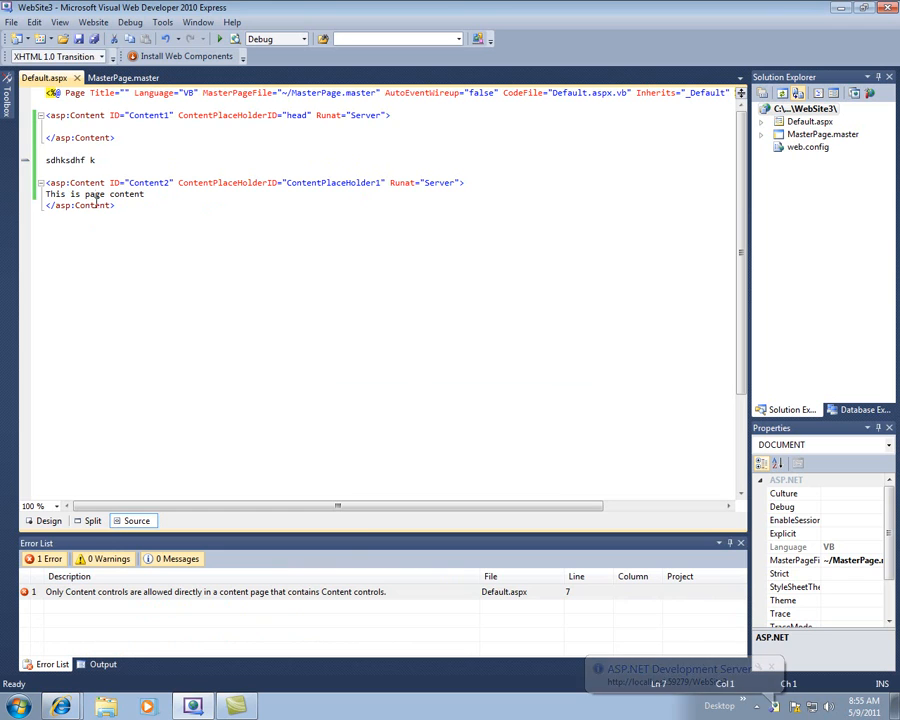
double_click(64, 160)
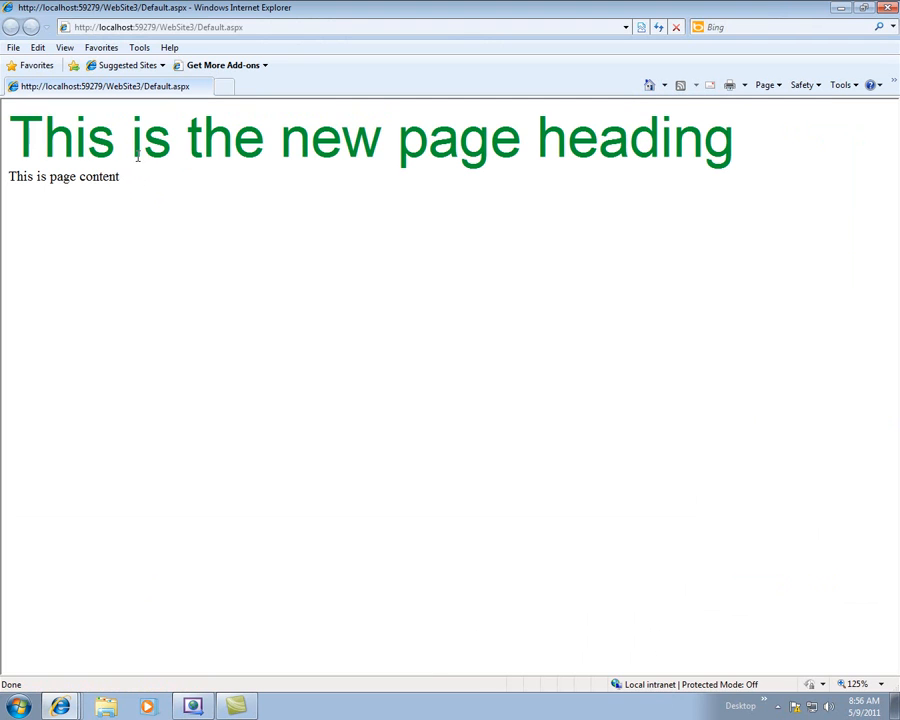
Select the stray text line so Default.aspx builds and shows the green heading above 'This is page content'
triple_click(64, 176)
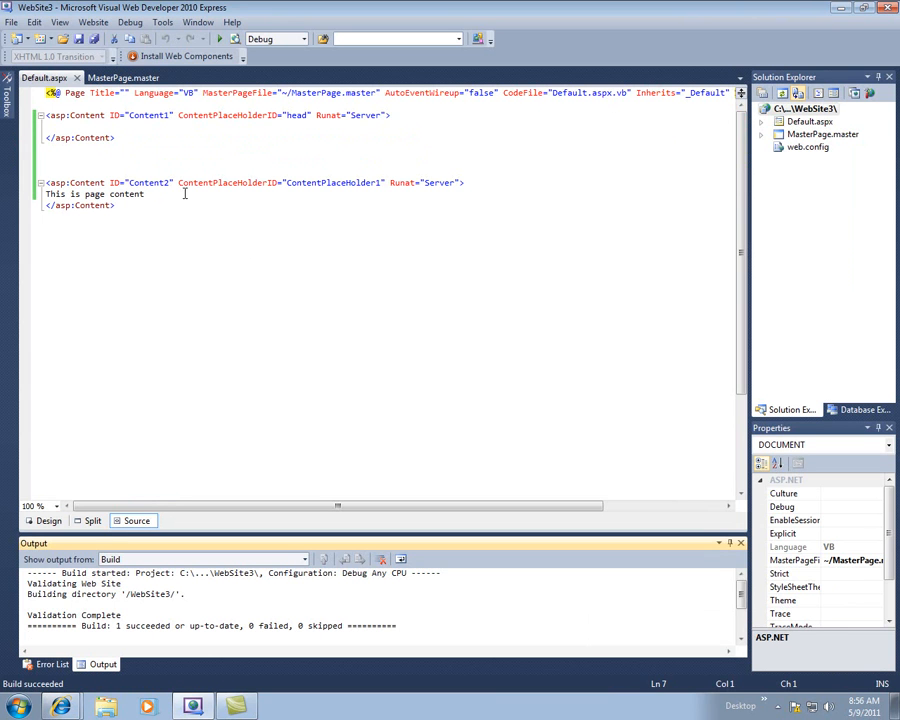
mouse_move(188, 206)
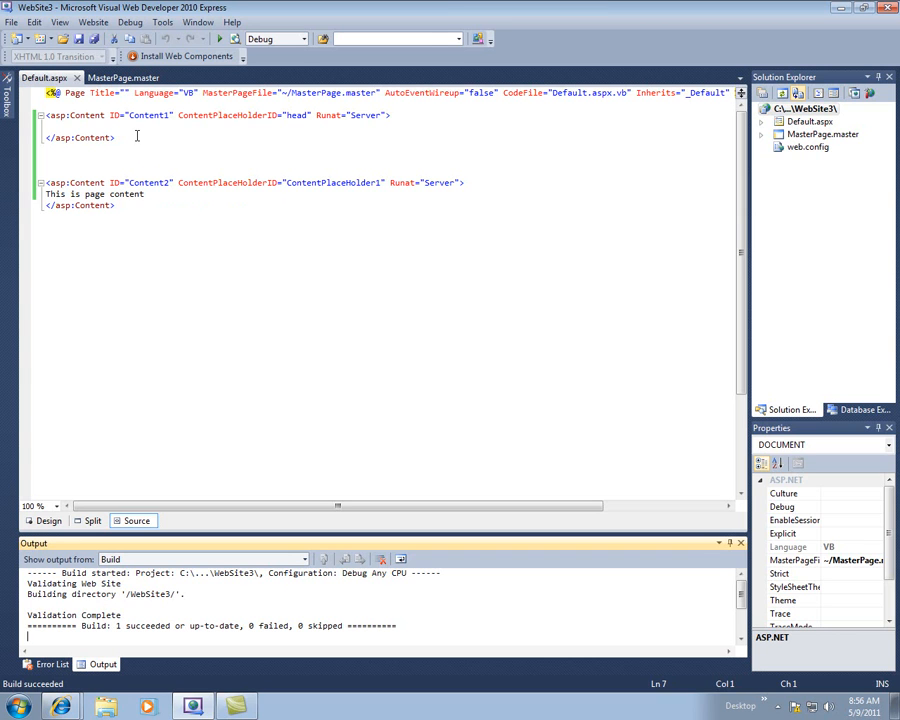
mouse_move(142, 140)
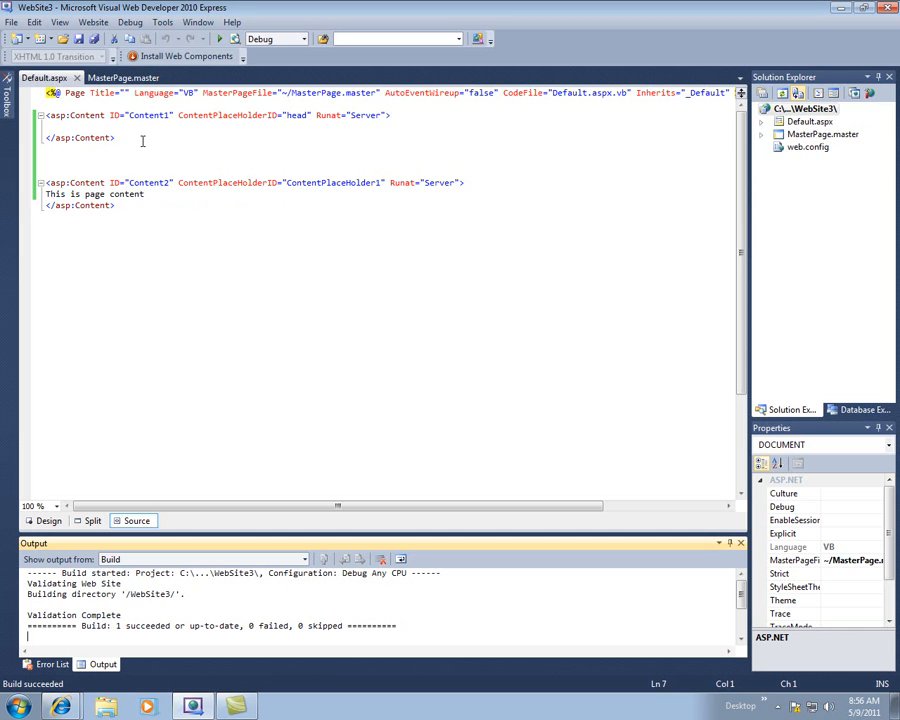
mouse_move(308, 234)
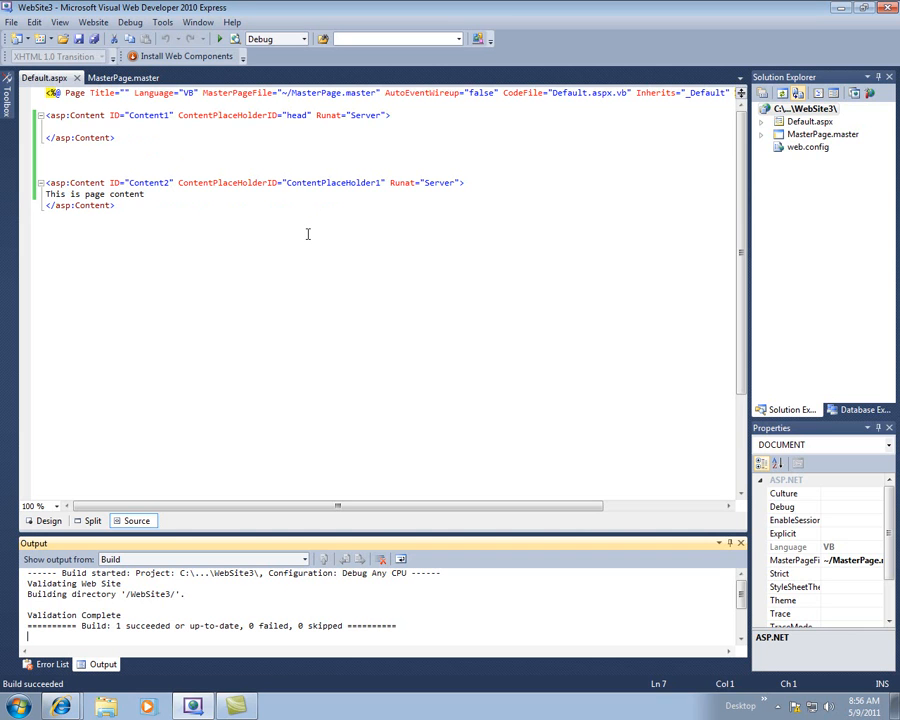